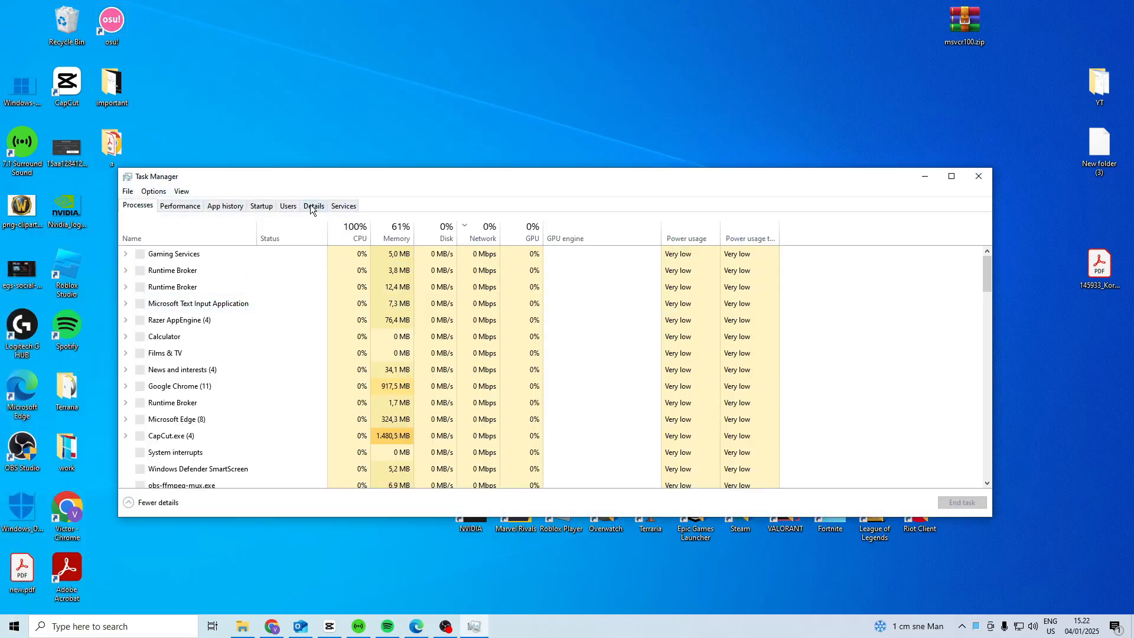
# Browse the Details list of running processes, then close Task Manager
pyautogui.click(313, 206)
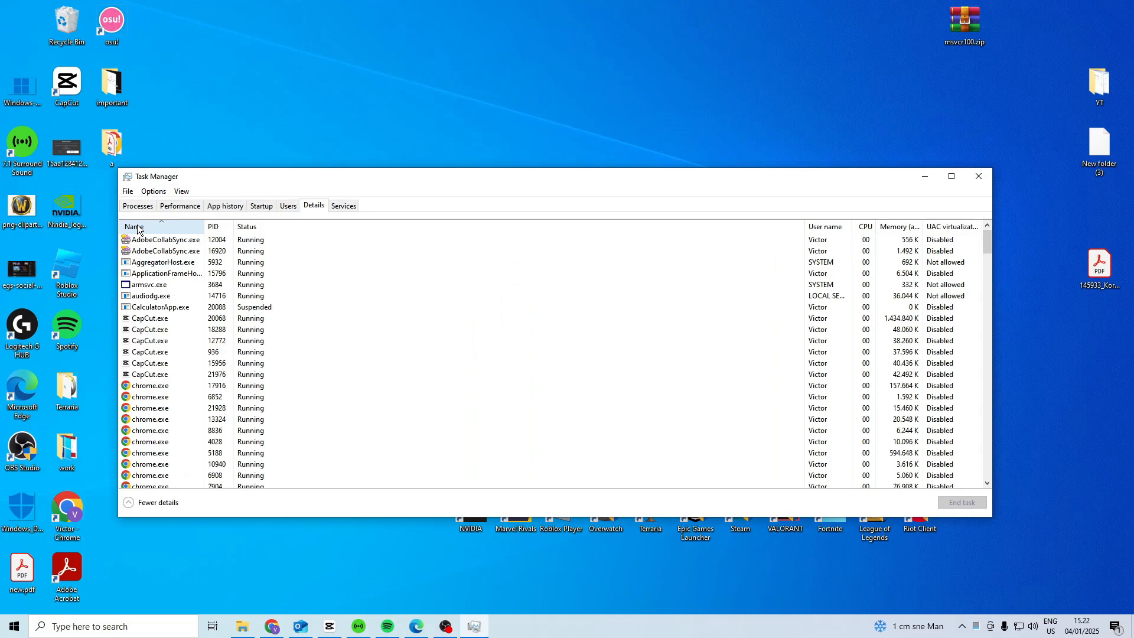
pyautogui.scroll(-3)
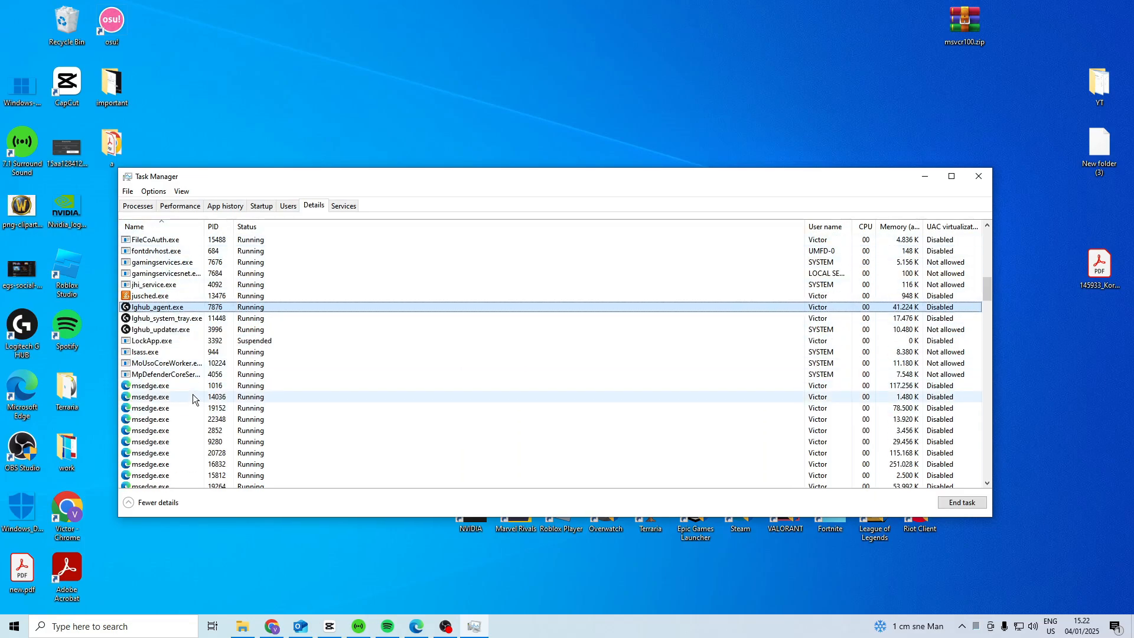
pyautogui.scroll(-3)
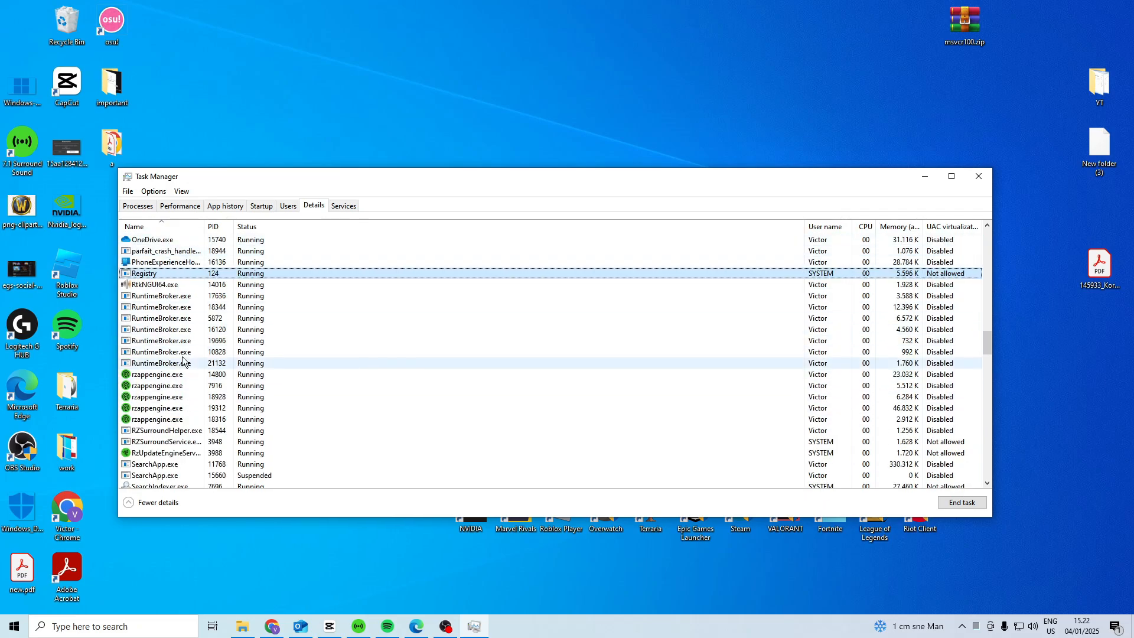
pyautogui.click(979, 176)
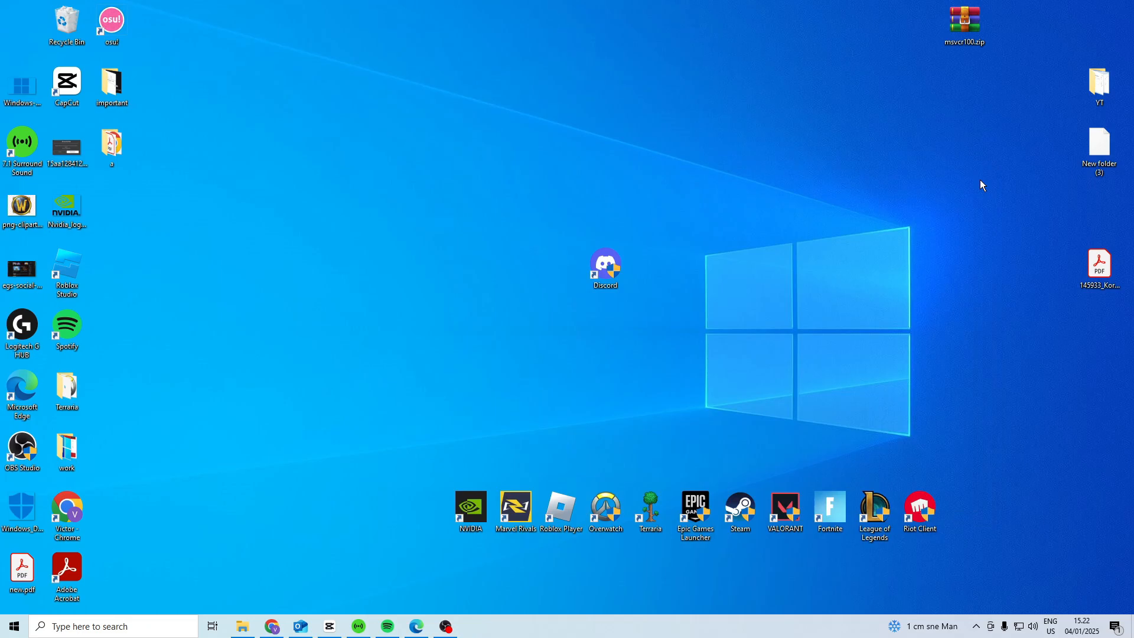
# Search for 'league of Legends' and set the Riot Client to run as administrator
pyautogui.write('league of Legends')
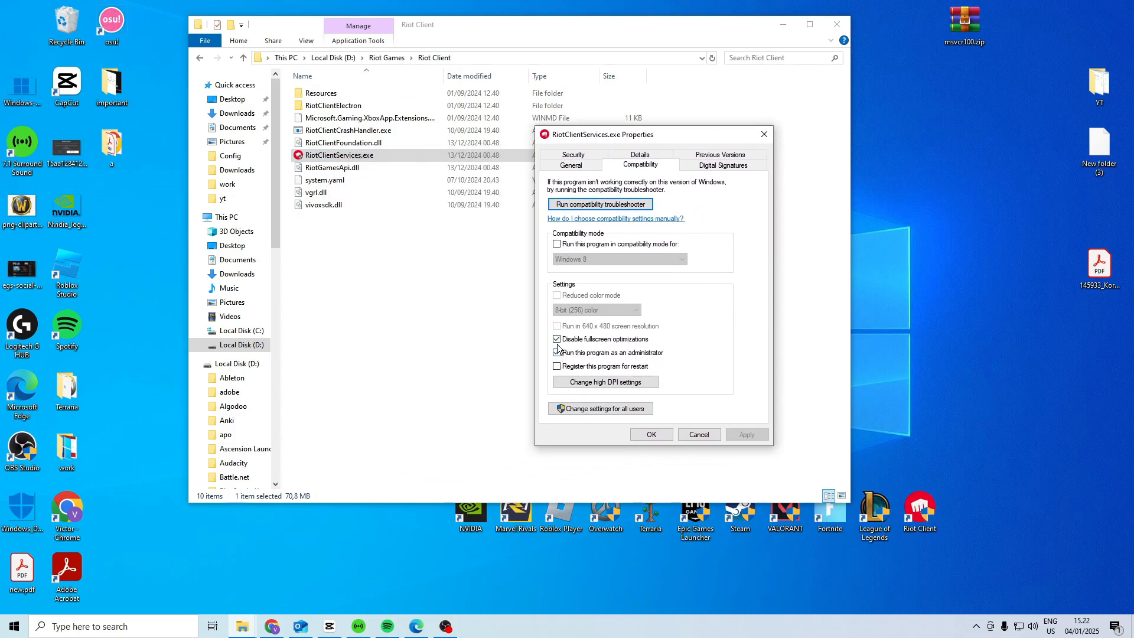
pyautogui.click(556, 352)
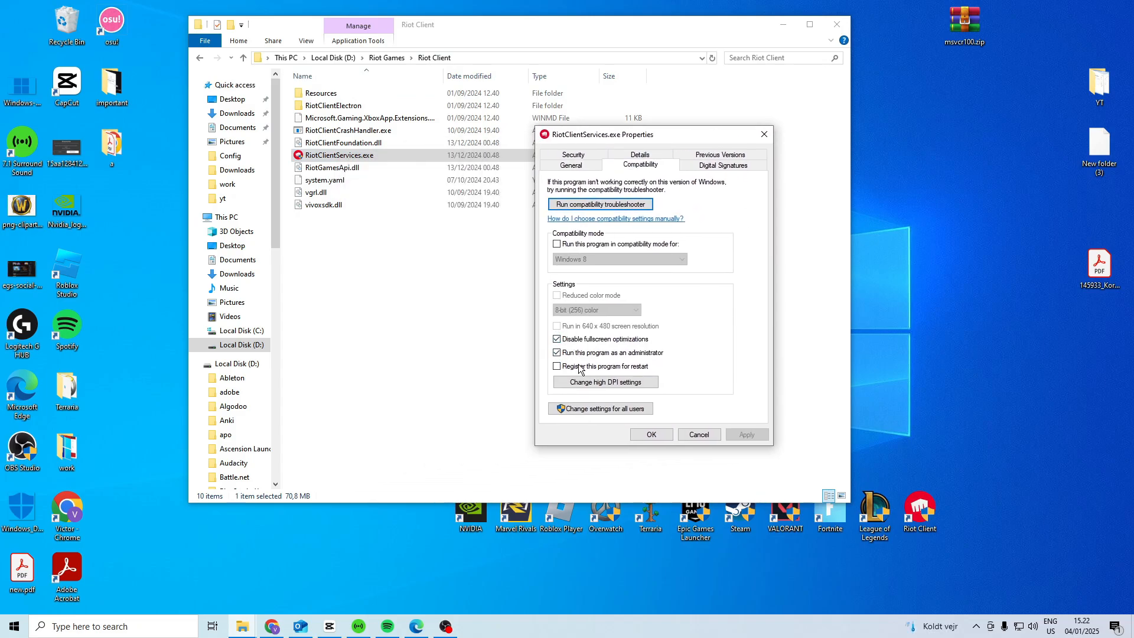
pyautogui.click(698, 435)
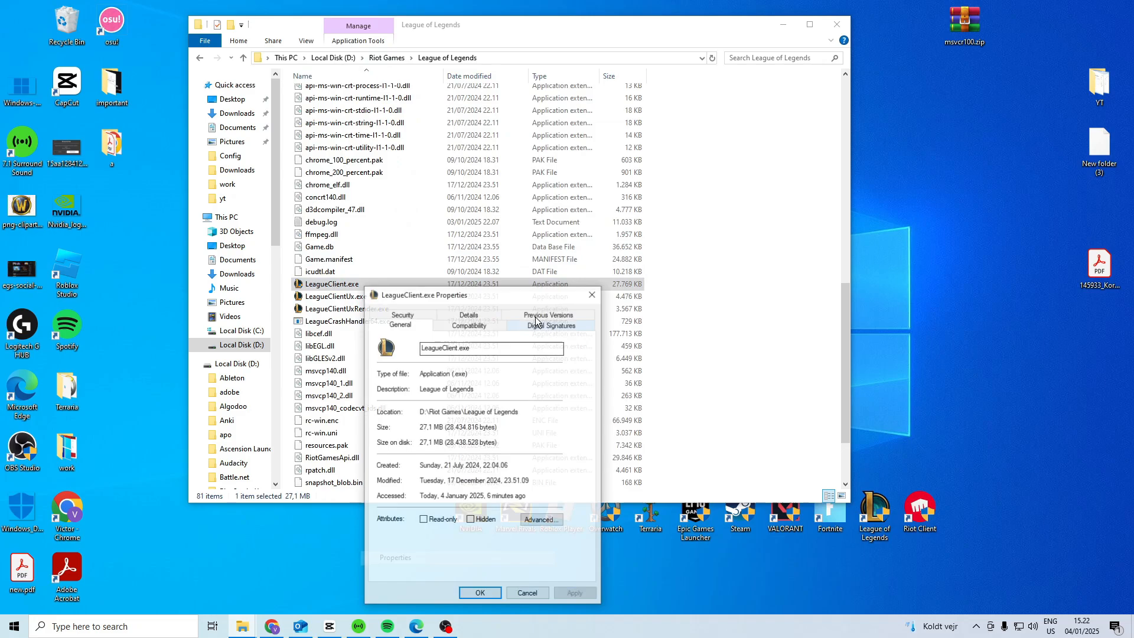
# Open compatibility settings for LeagueClient and the properties of League of Legends.exe
pyautogui.click(527, 593)
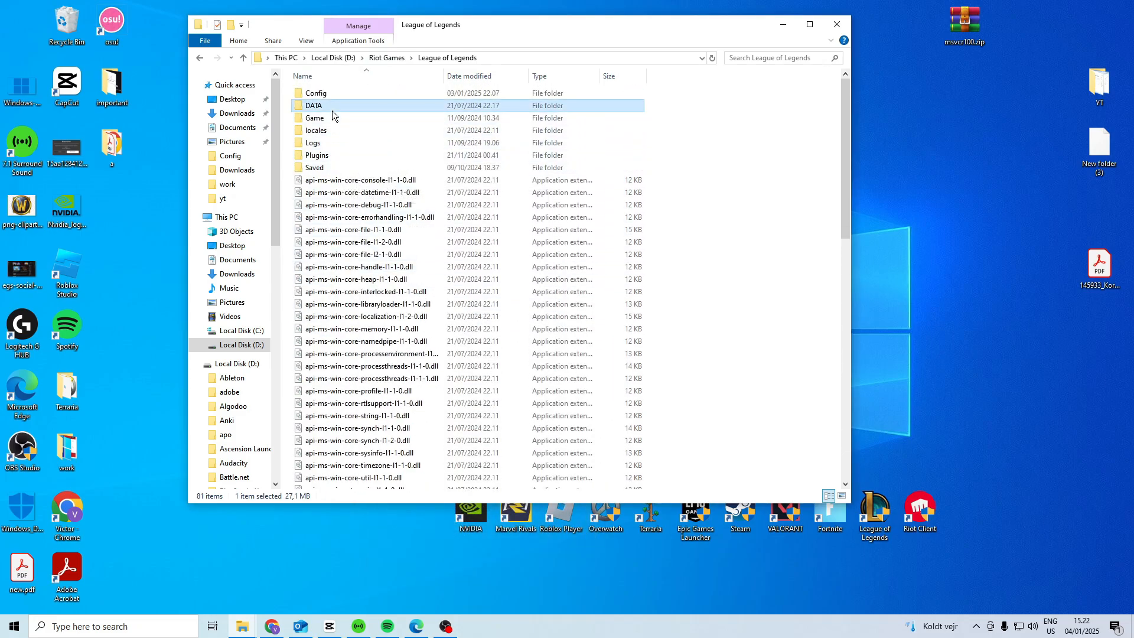
pyautogui.rightClick(338, 155)
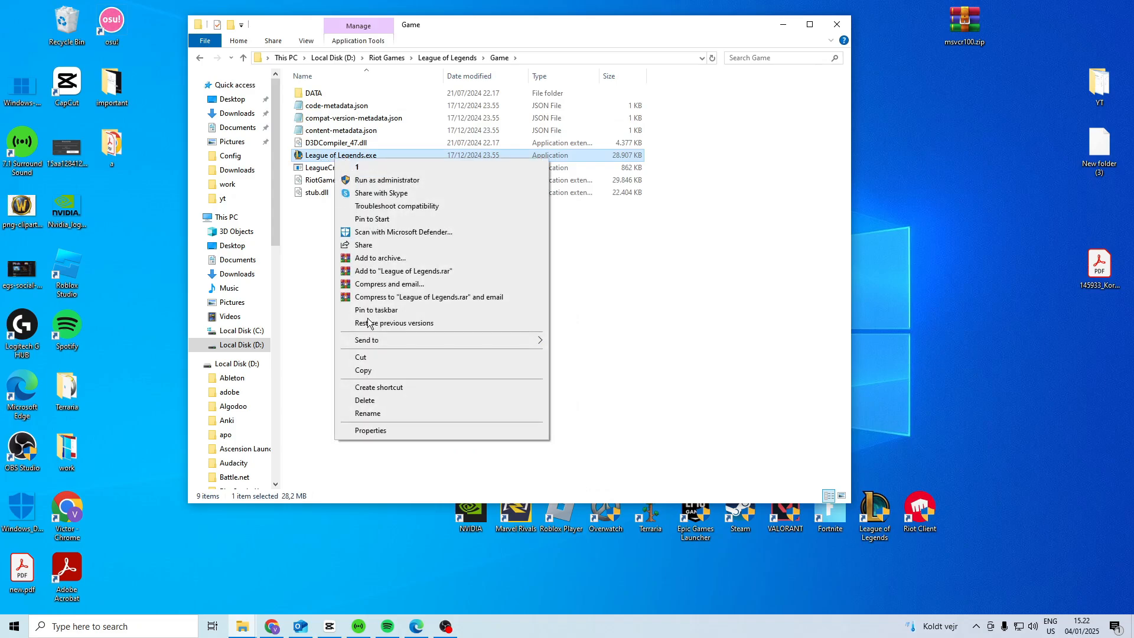
pyautogui.click(370, 430)
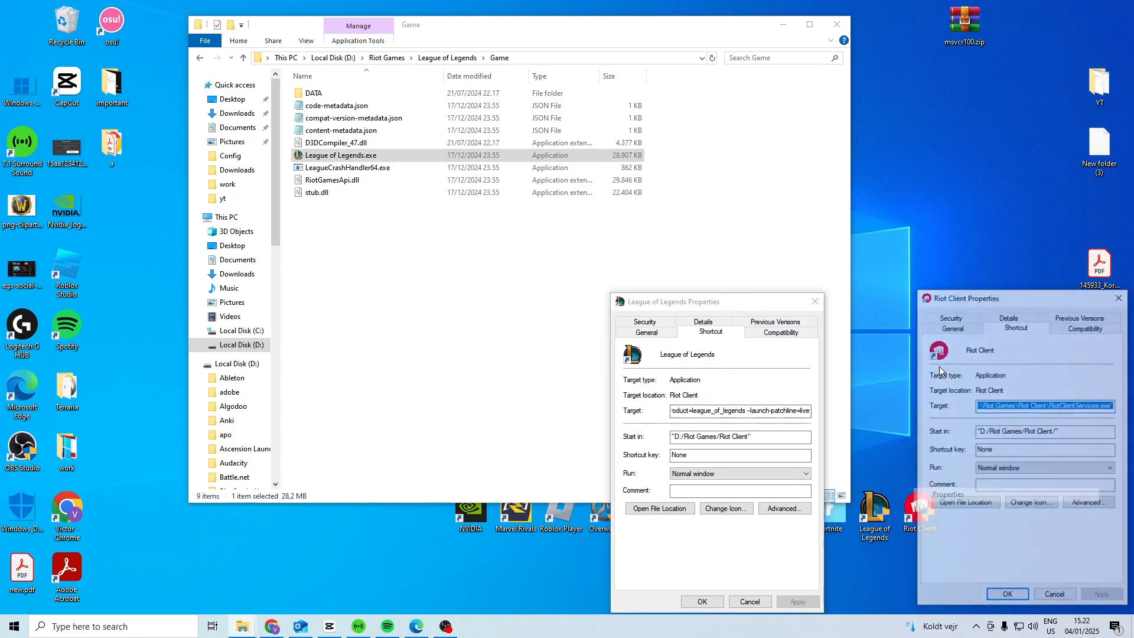
pyautogui.click(781, 331)
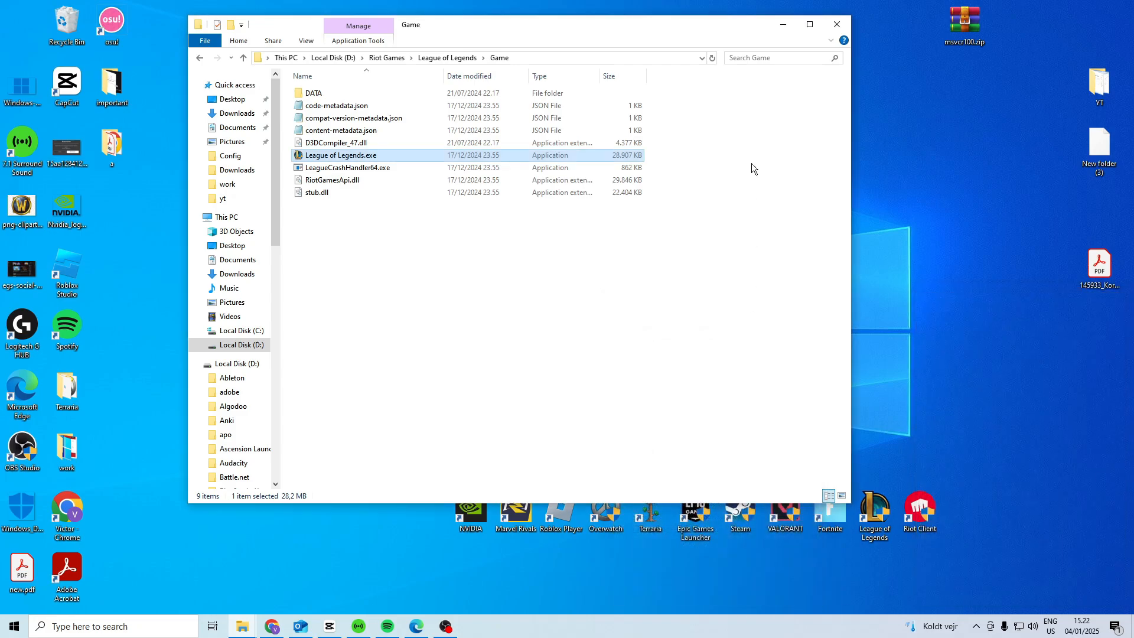
pyautogui.moveTo(845, 259)
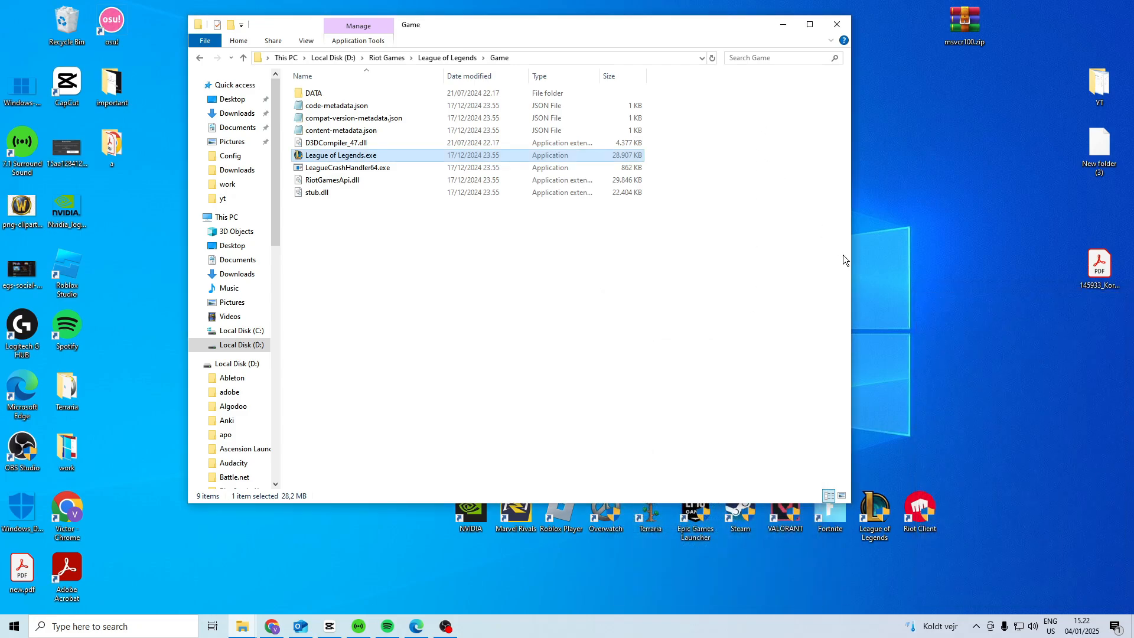